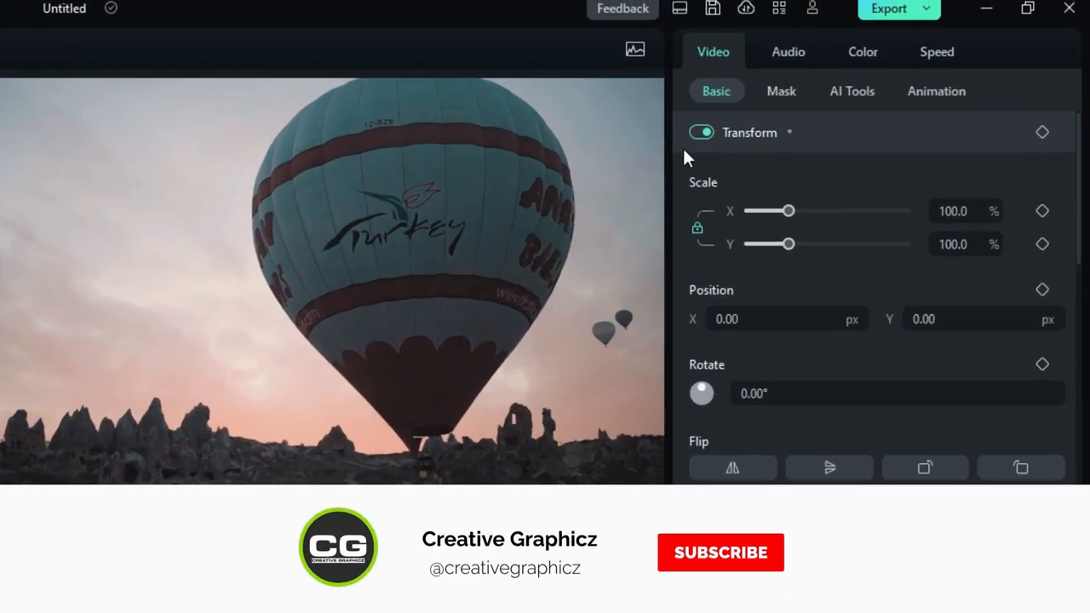
# Apply a Draw Mask to the balloon clip from its Mask settings
pyautogui.click(780, 92)
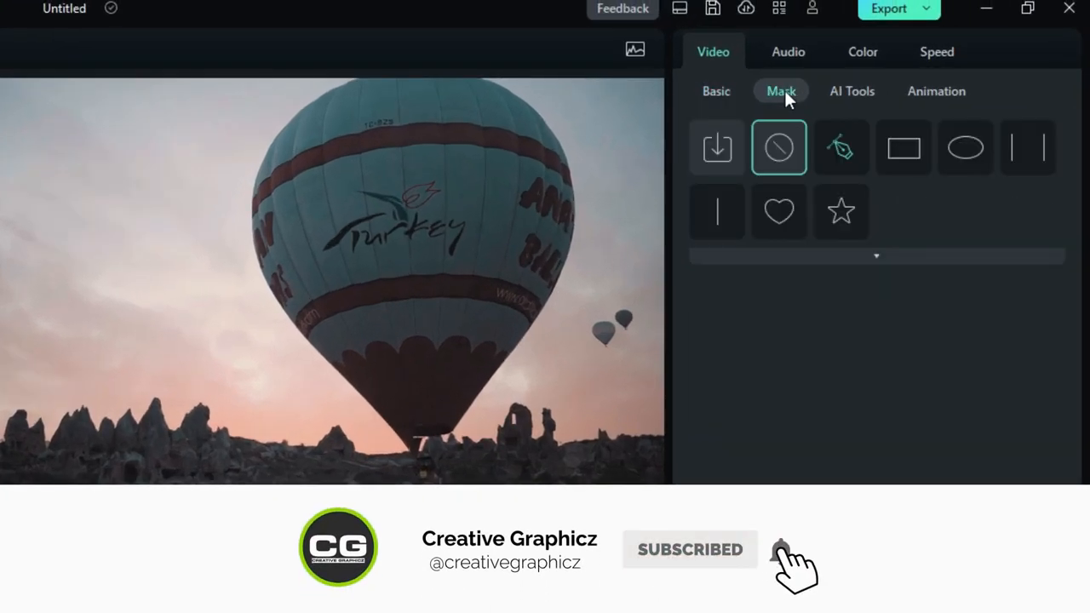
pyautogui.moveTo(842, 147)
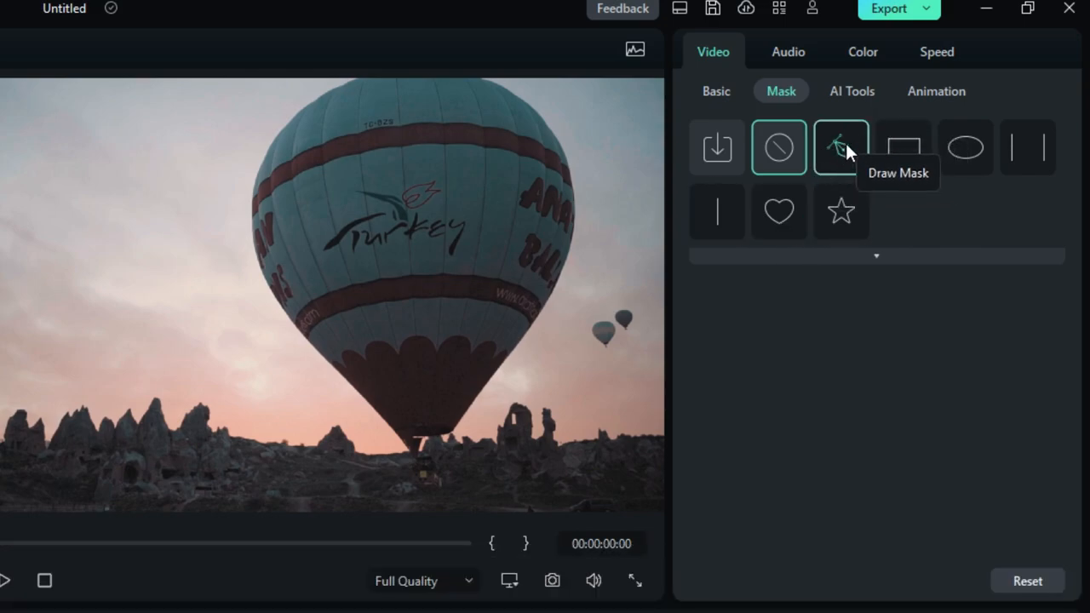
pyautogui.click(841, 146)
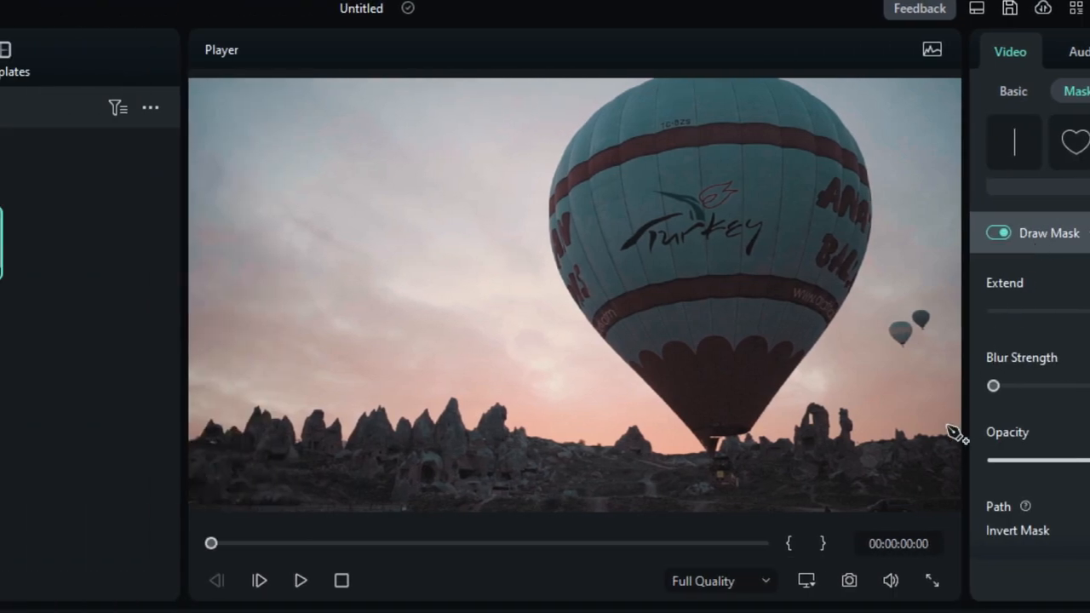
pyautogui.moveTo(566, 242)
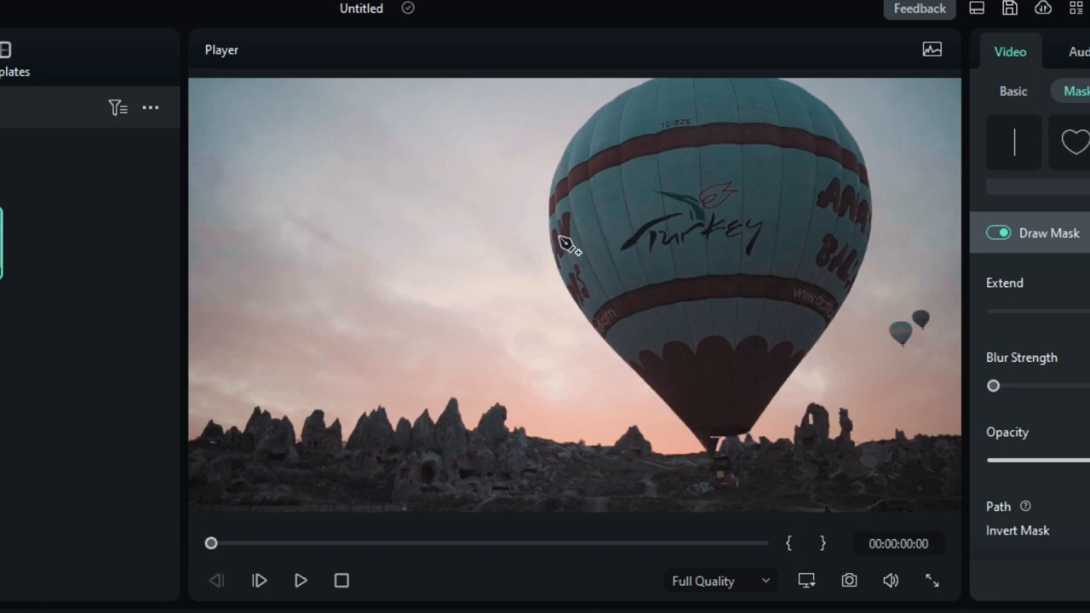
pyautogui.moveTo(644, 174)
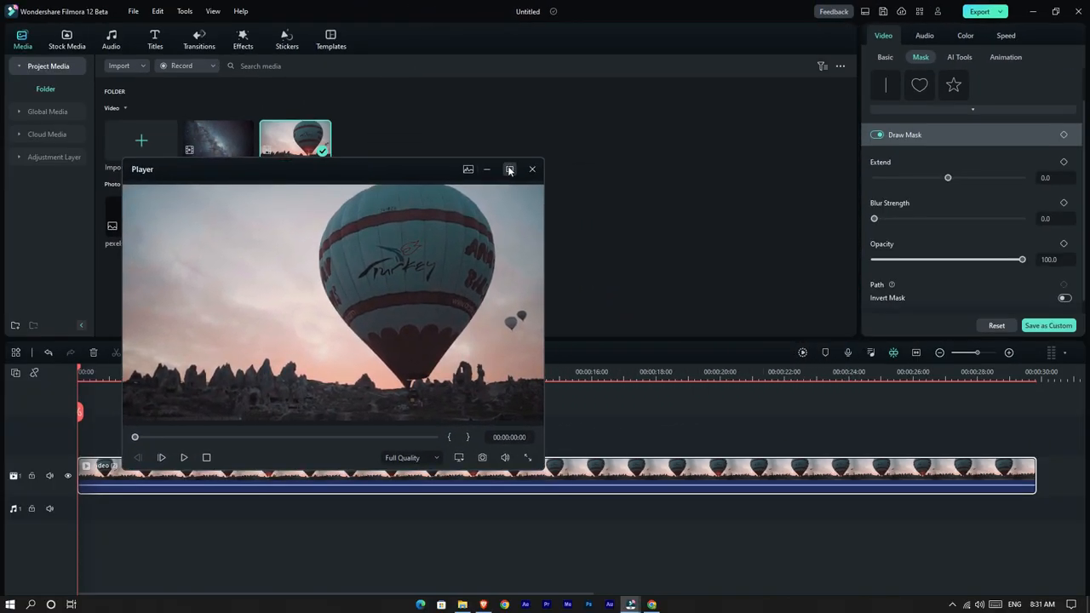
# Enlarge the preview and trace a closed pen mask path around the balloon's outline
pyautogui.click(509, 168)
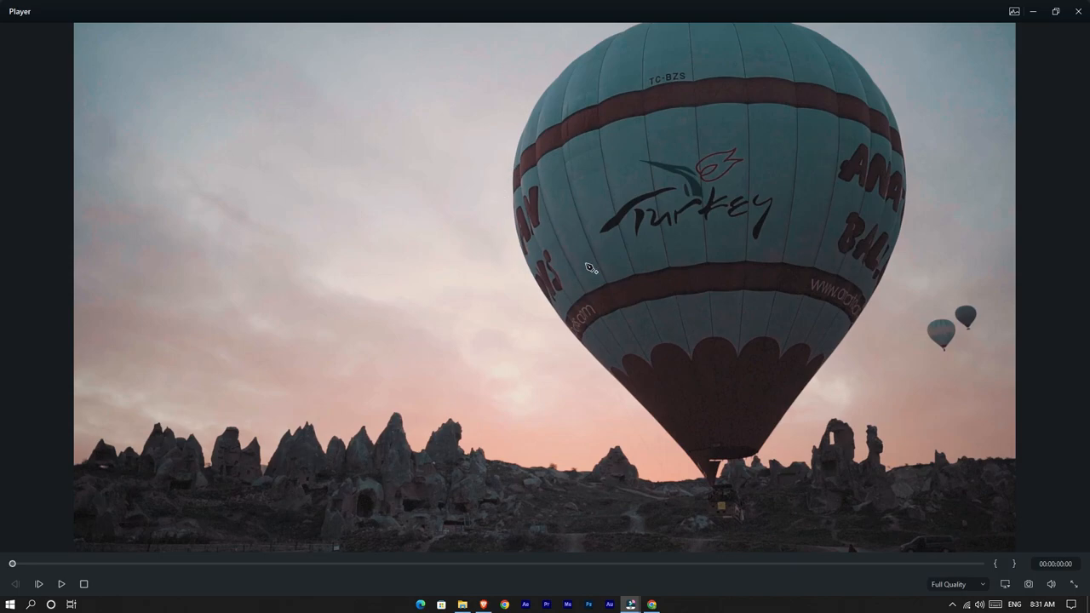
pyautogui.moveTo(696, 283)
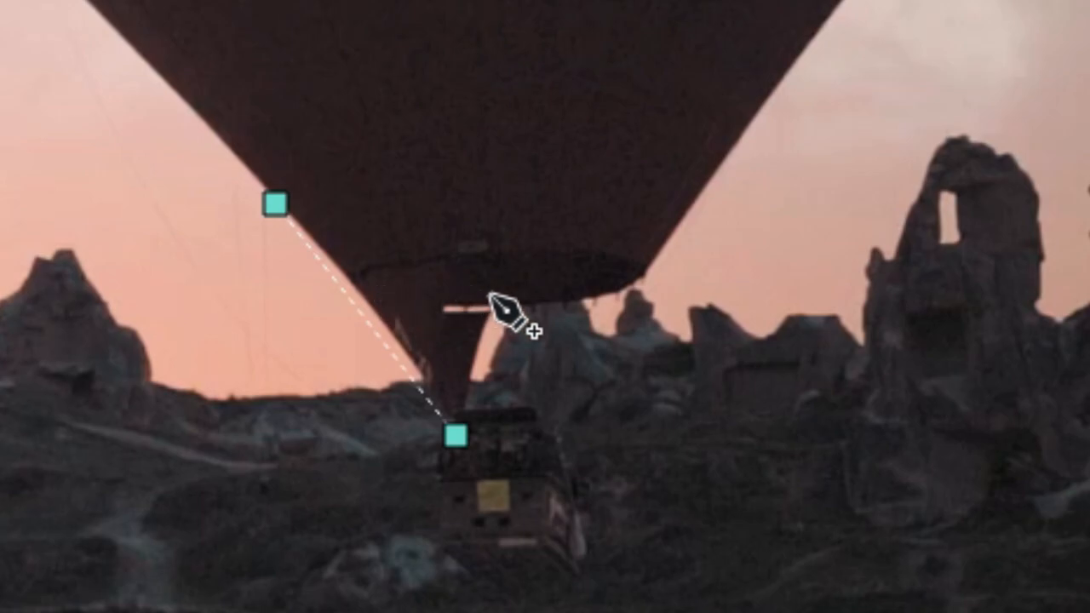
pyautogui.click(502, 310)
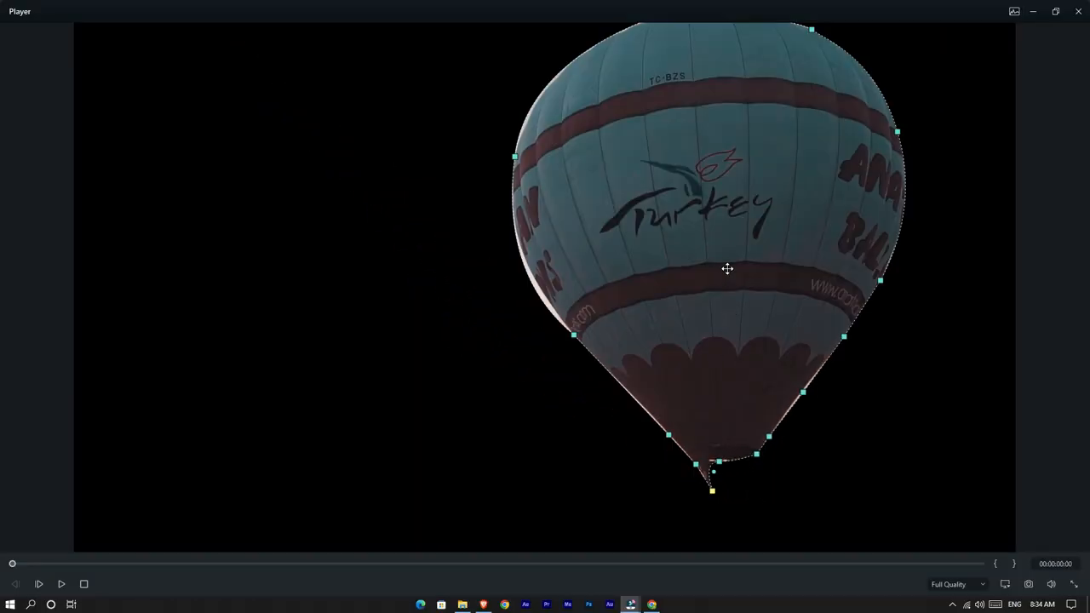
pyautogui.moveTo(555, 304)
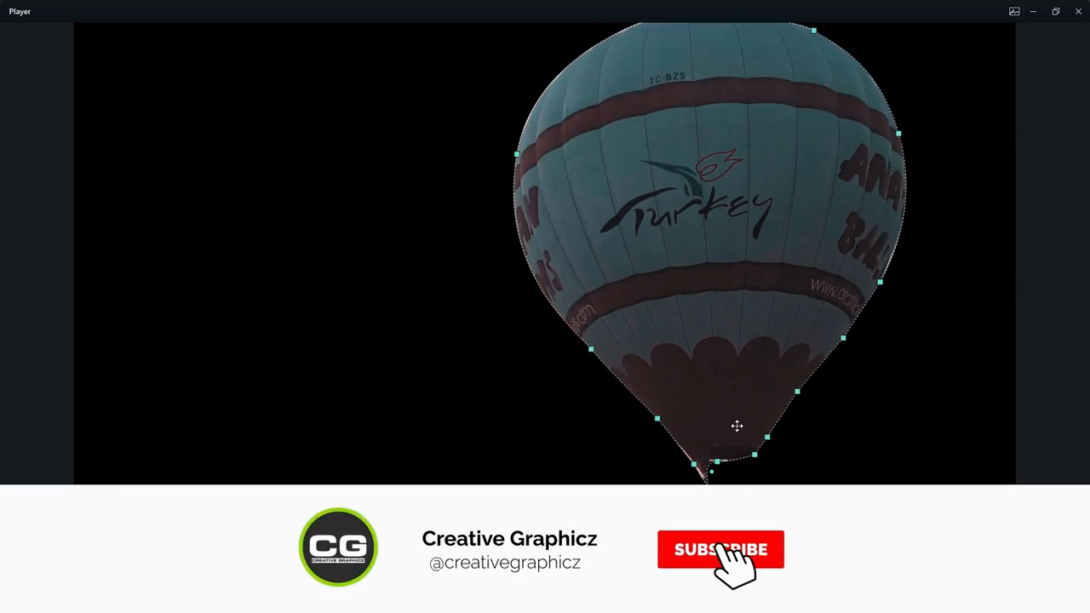
# Return the preview to the normal editing layout
pyautogui.click(720, 548)
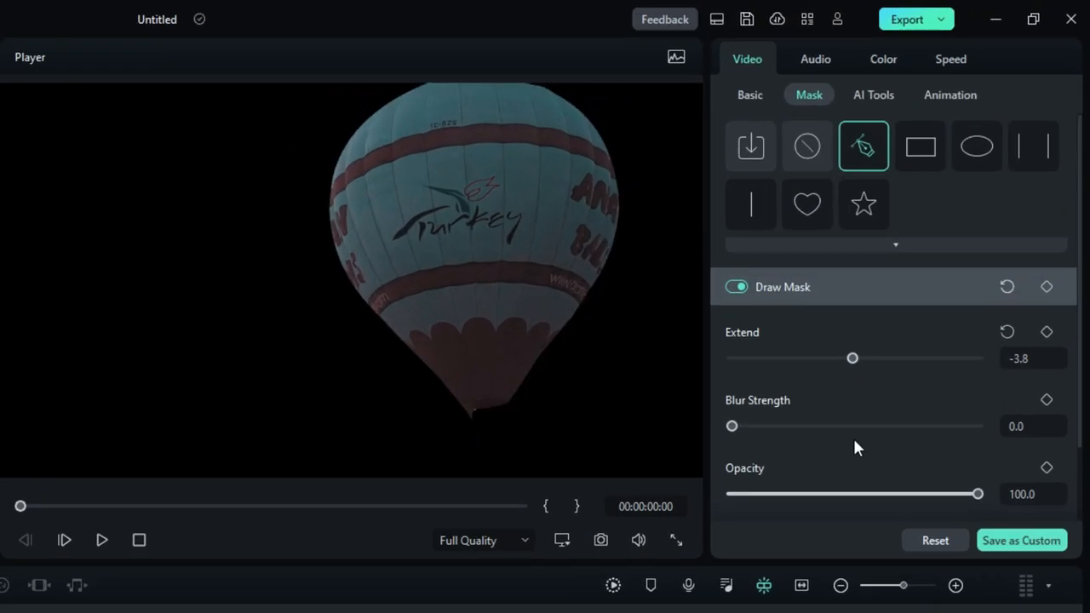
# Soften the balloon mask edge with Blur Strength 3.8
pyautogui.moveTo(732, 426); pyautogui.dragTo(739, 426)
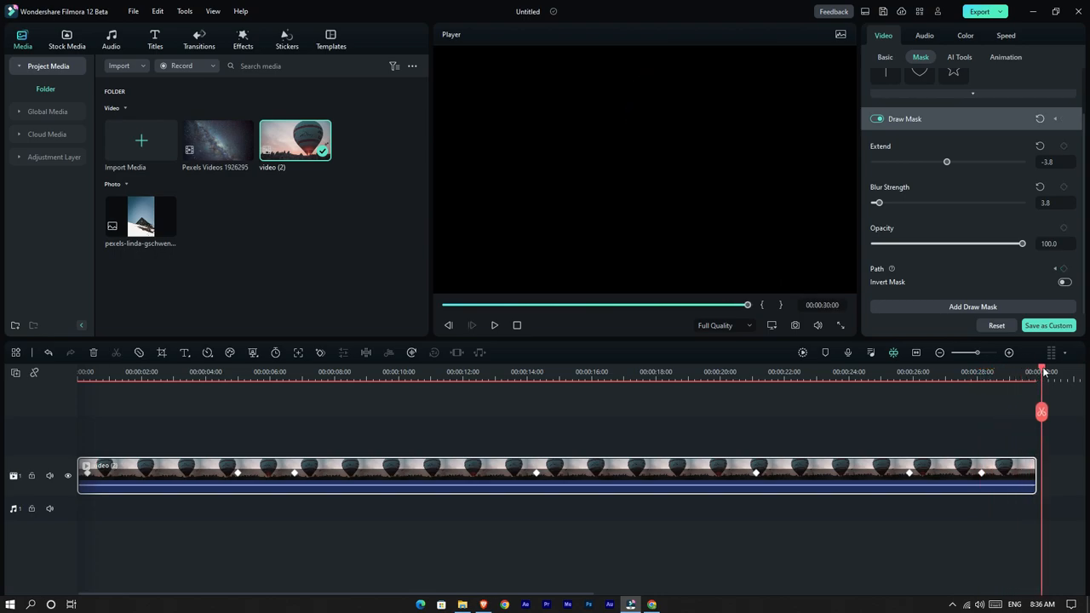
# Play from the start, move later in the clip and reshape the mask to the balloon's new position
pyautogui.click(391, 372)
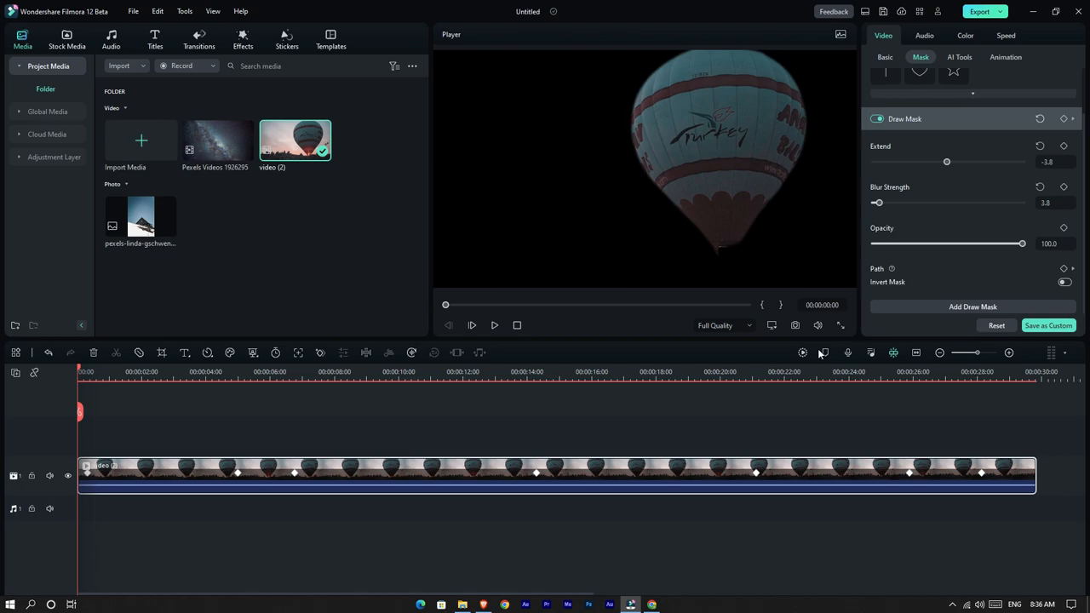
pyautogui.click(802, 352)
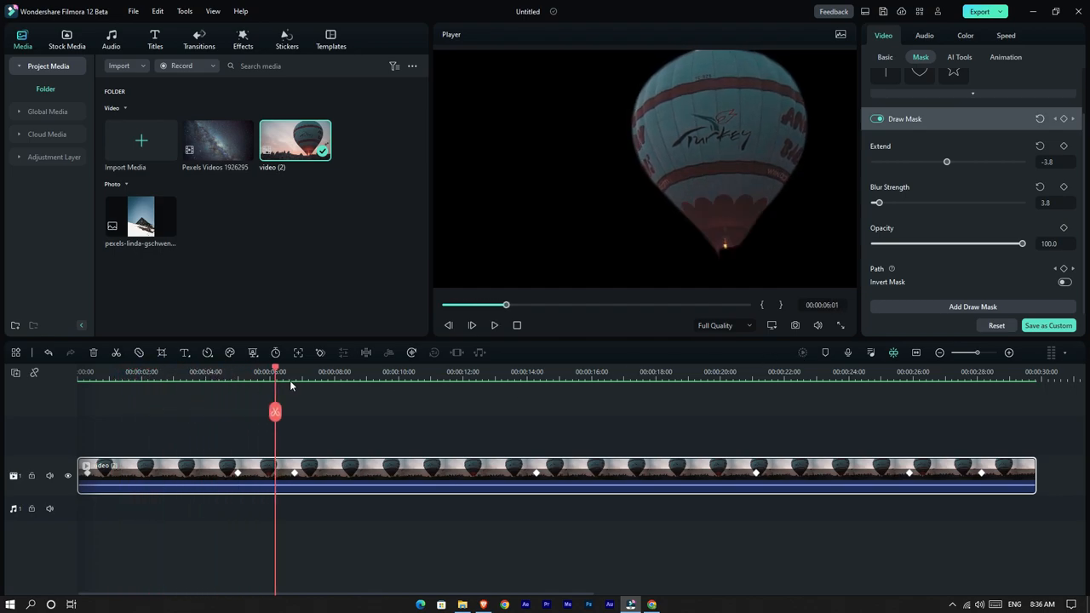
pyautogui.moveTo(276, 371); pyautogui.dragTo(987, 371)
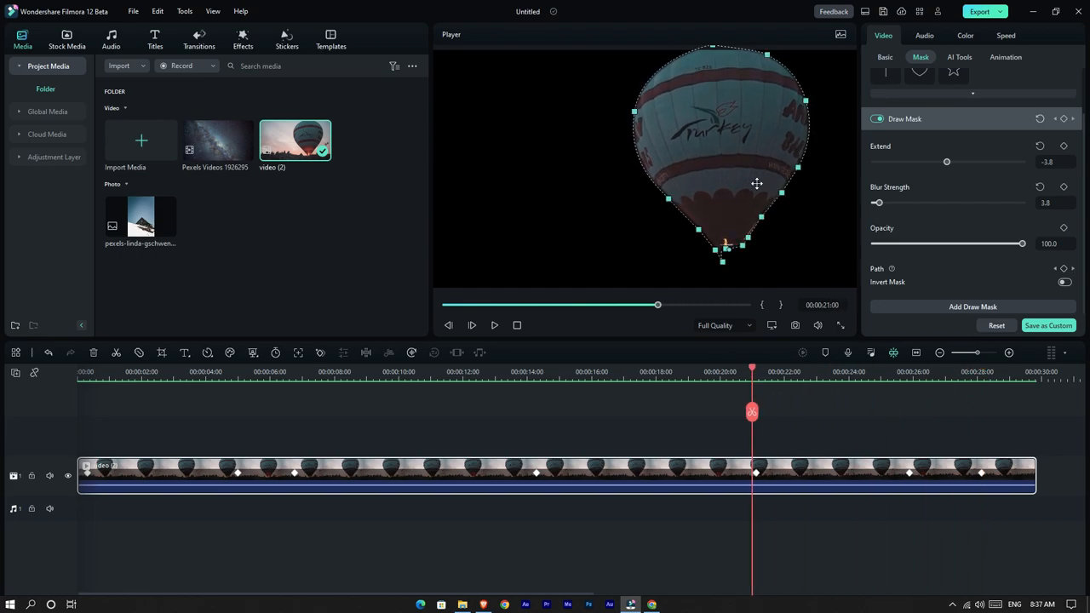
pyautogui.moveTo(753, 371); pyautogui.dragTo(636, 371)
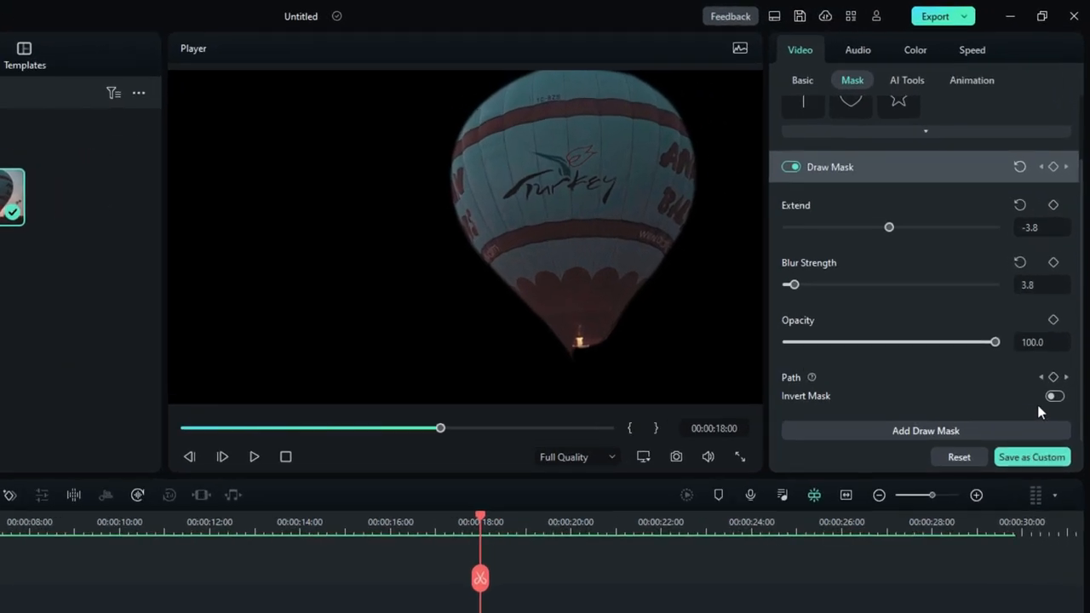
# Invert the balloon mask so the stars show inside the balloon
pyautogui.click(1054, 395)
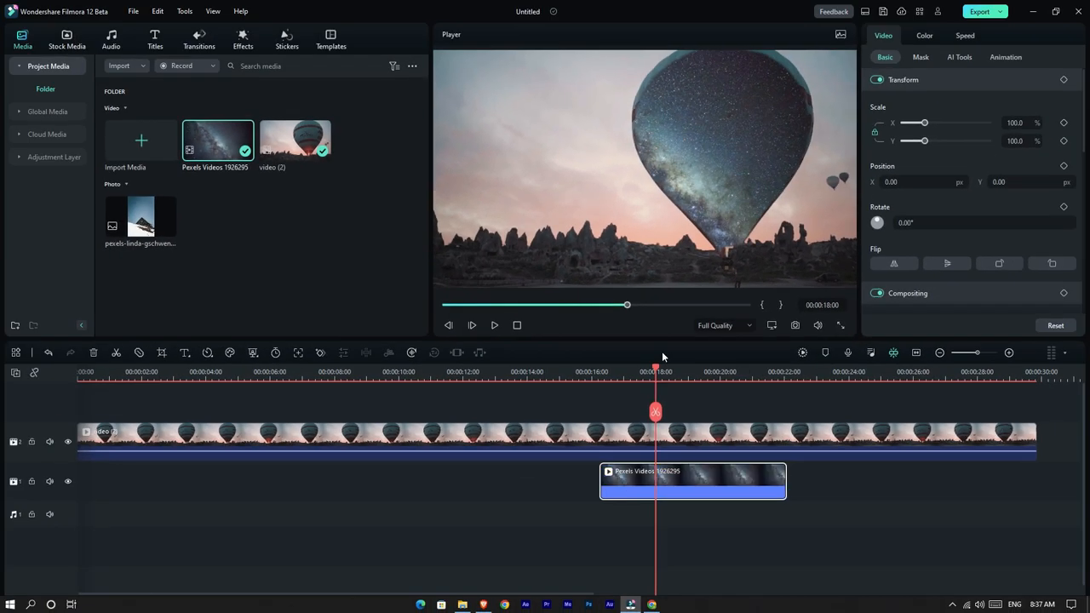
# Un-invert the mask and scrub around fifteen seconds to check the starry sky behind the balloon
pyautogui.click(746, 371)
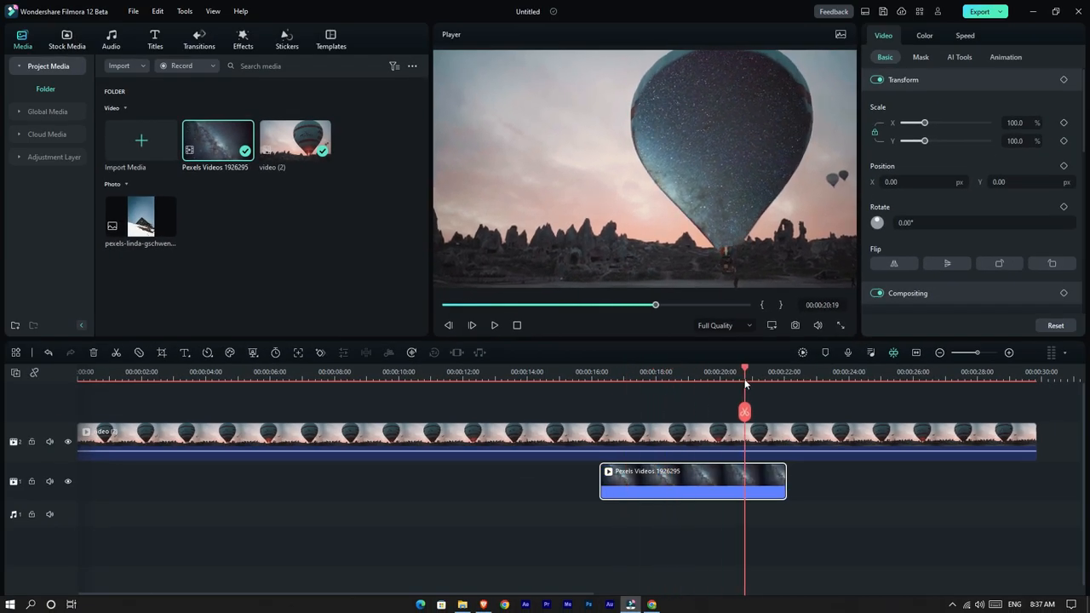
pyautogui.click(919, 58)
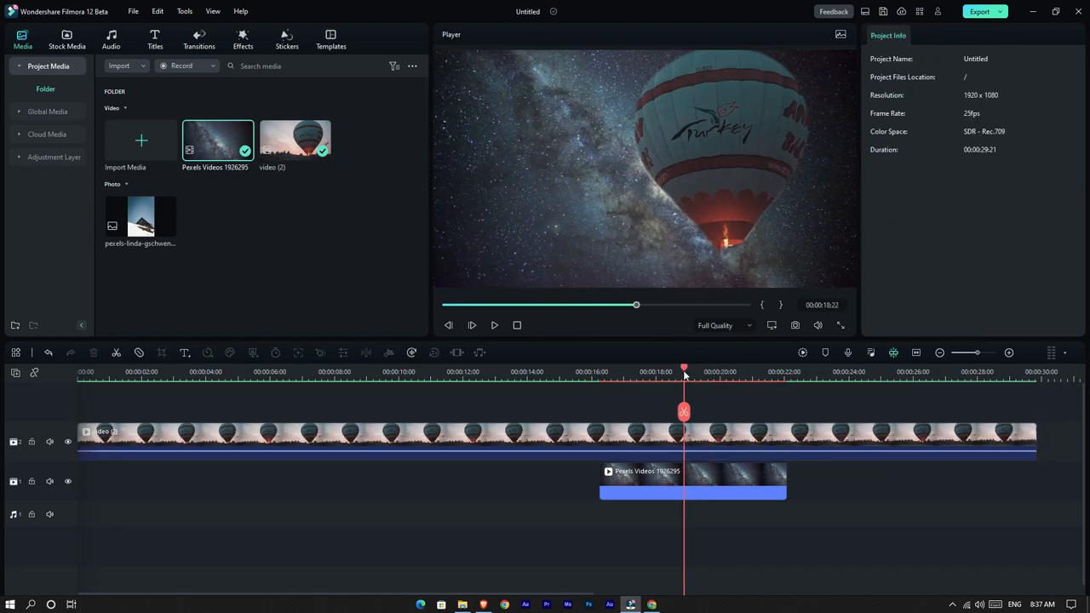
pyautogui.click(802, 351)
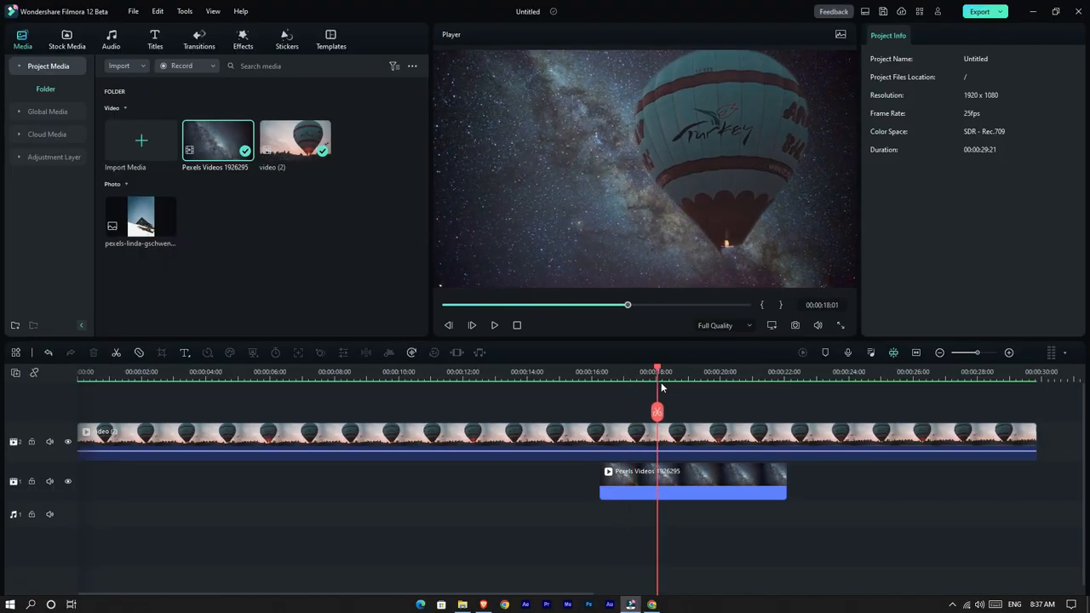
pyautogui.moveTo(657, 371); pyautogui.dragTo(613, 371)
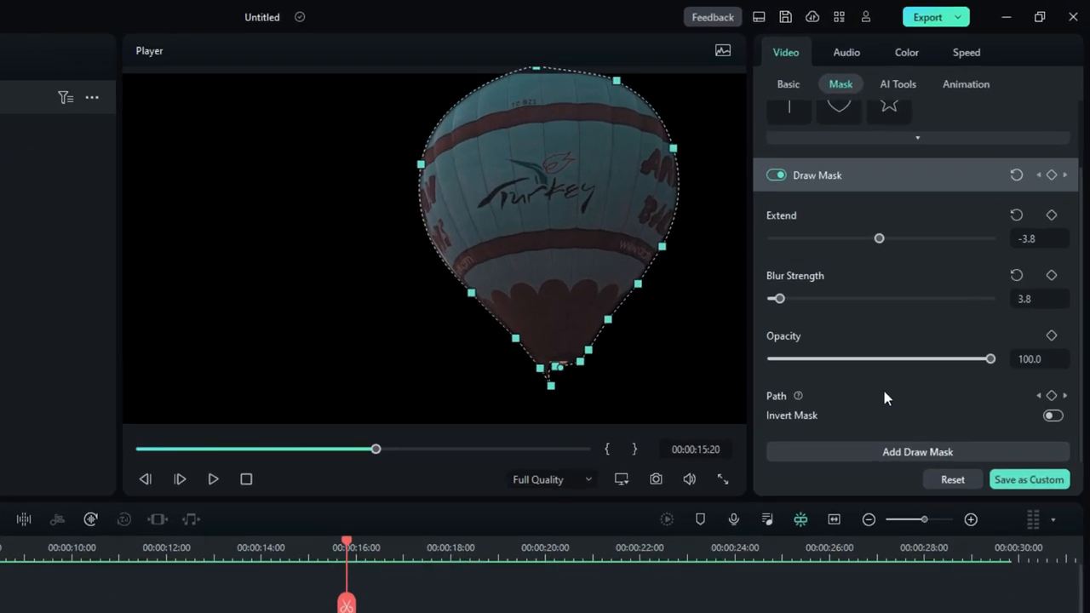
pyautogui.moveTo(917, 451)
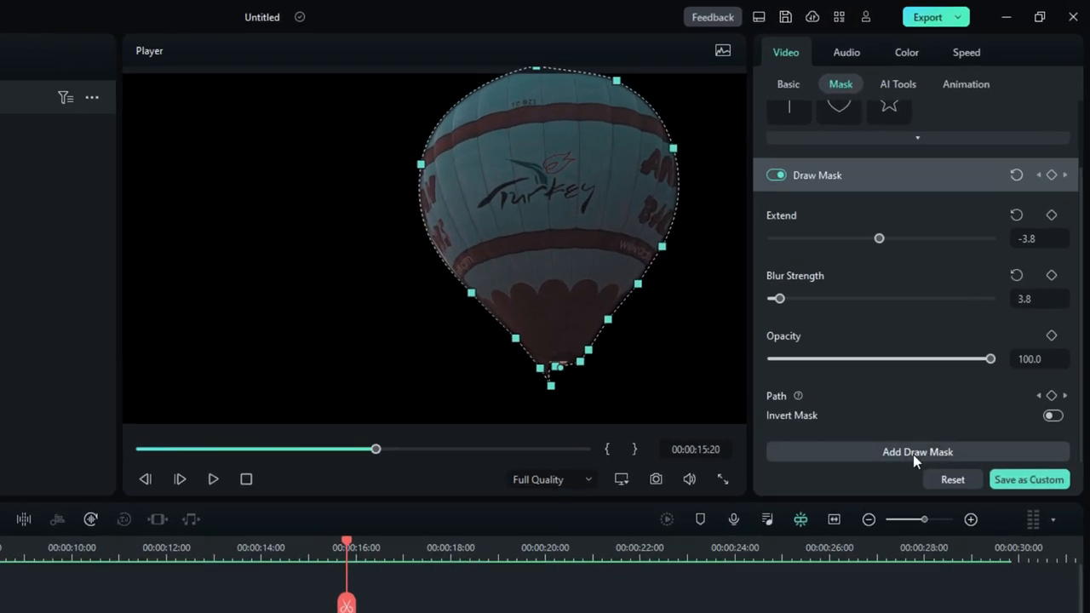
# Add a second draw mask, Draw Mask 1, to the balloon clip
pyautogui.click(916, 451)
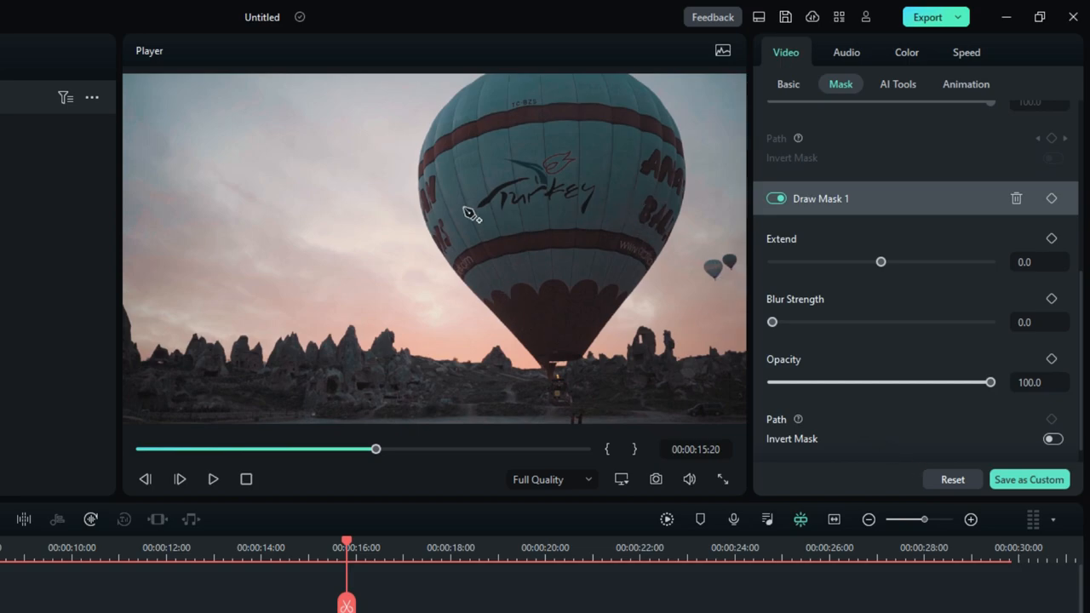
pyautogui.moveTo(647, 283)
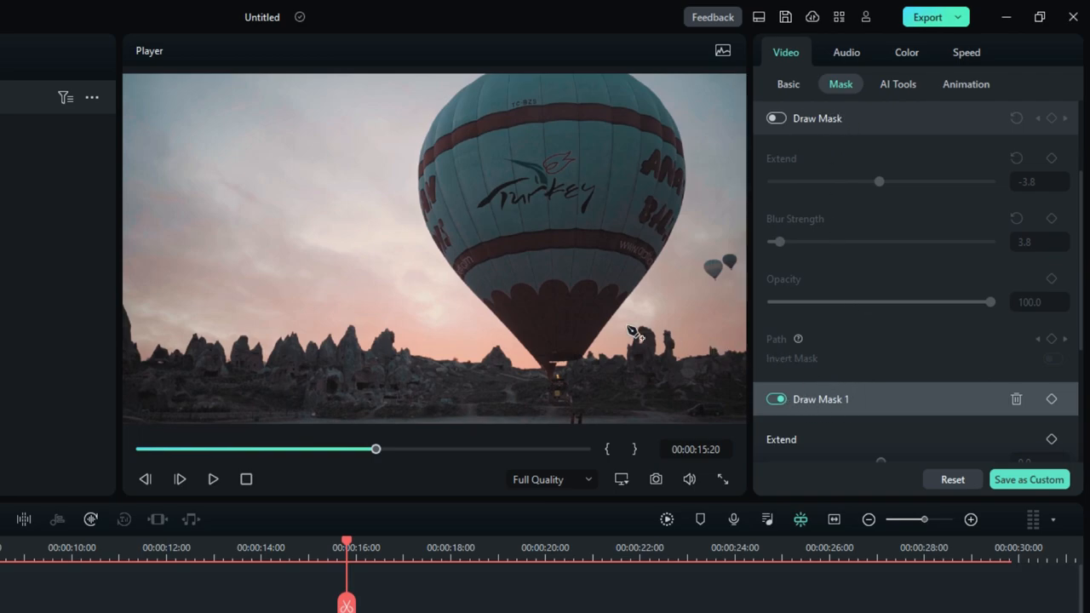
pyautogui.moveTo(144, 327)
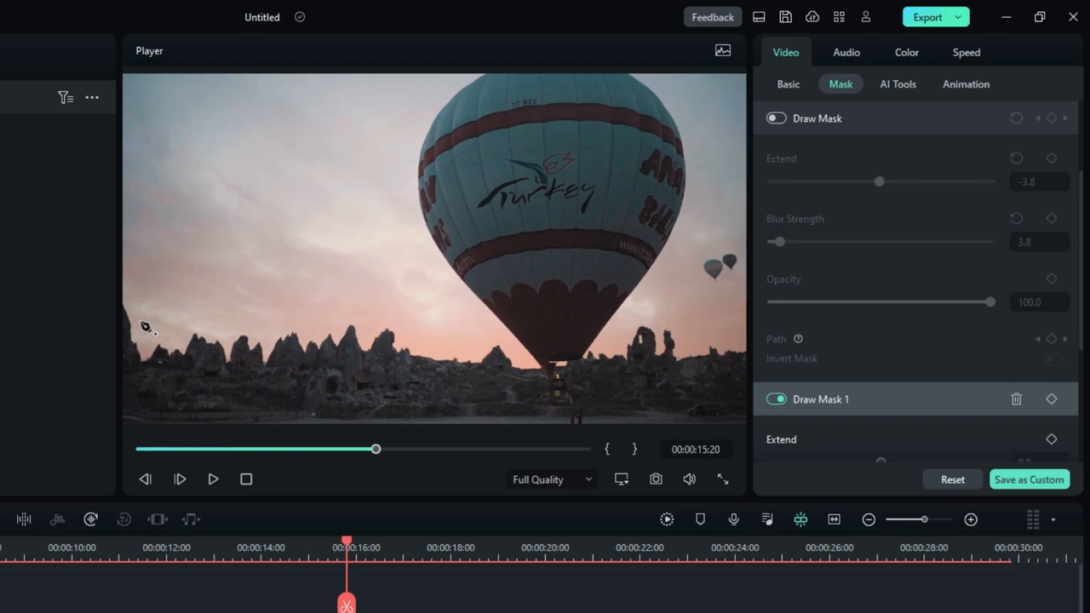
pyautogui.moveTo(129, 308)
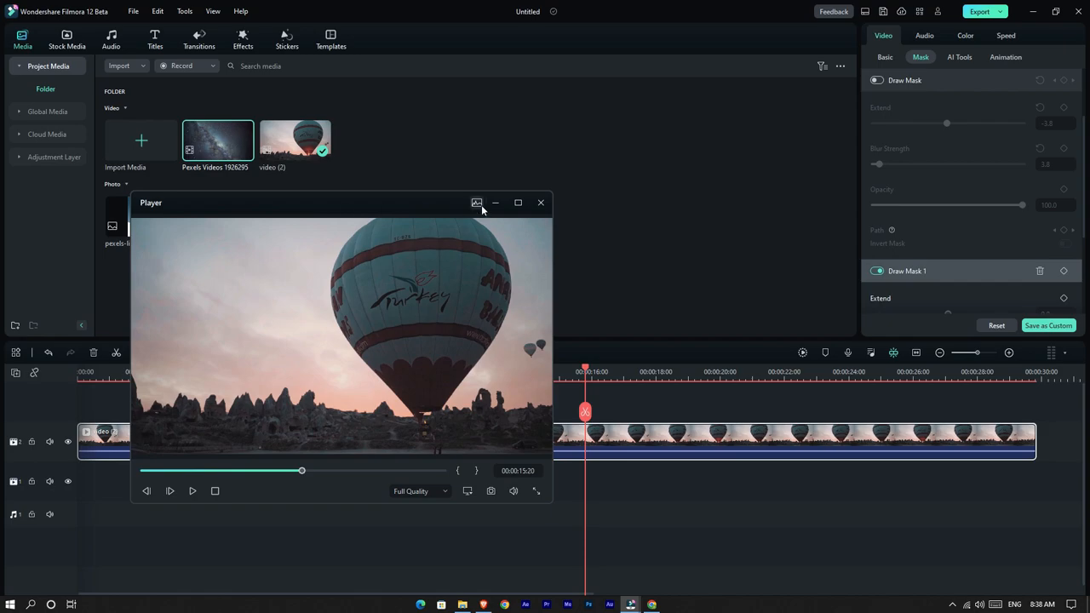
# Dock the floating player back into the editing layout
pyautogui.click(518, 203)
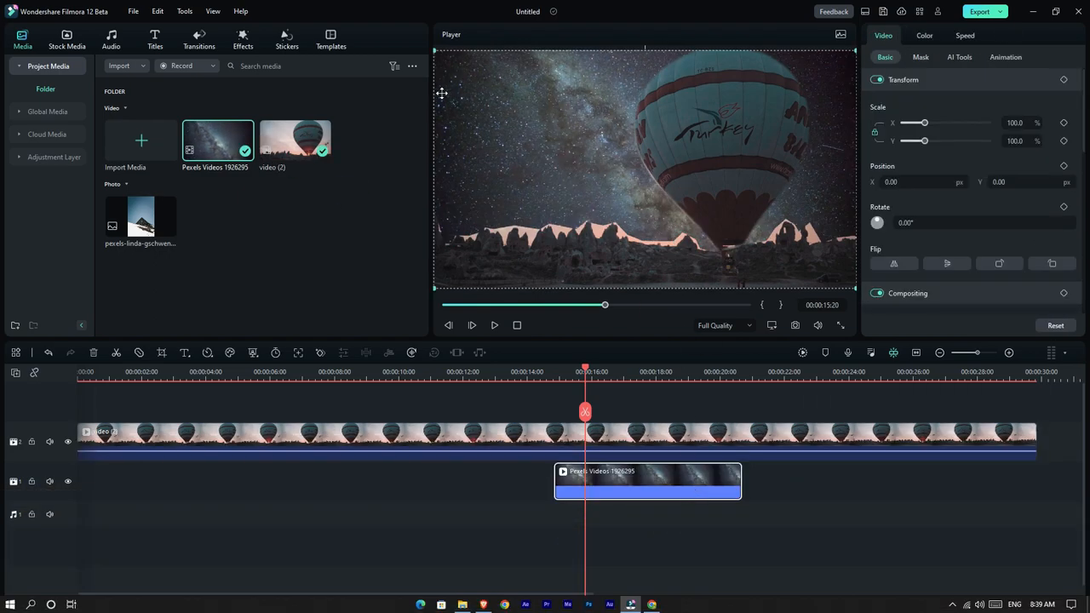
pyautogui.moveTo(640, 405)
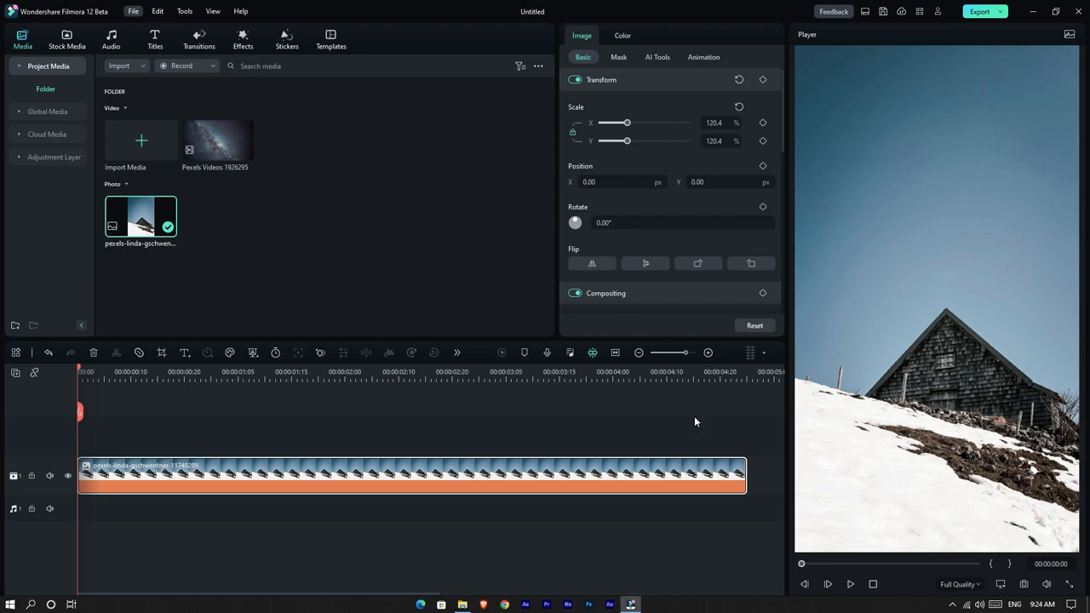
pyautogui.moveTo(573, 436)
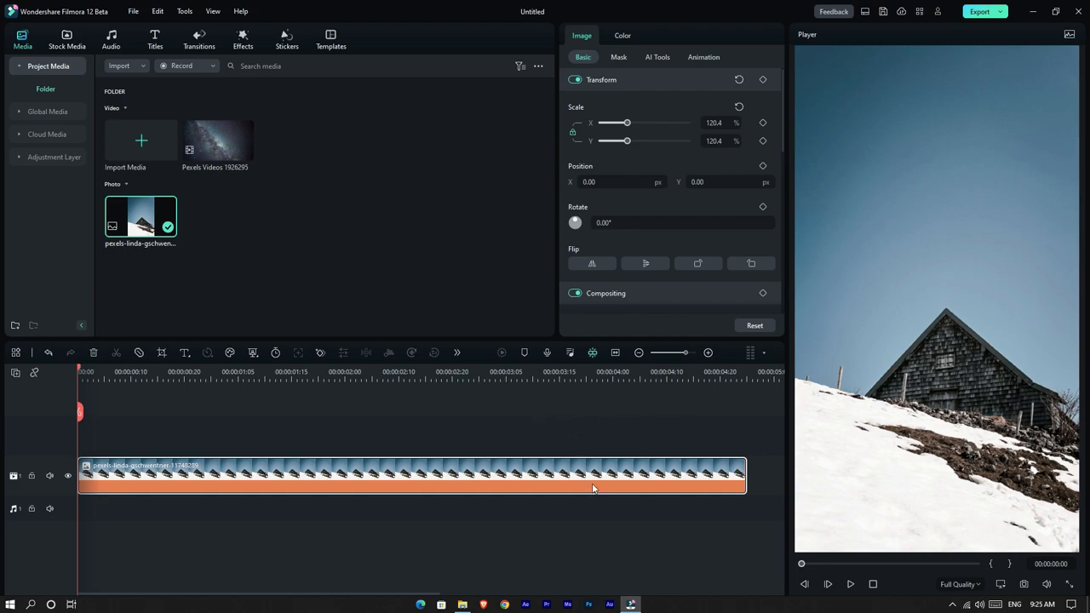
pyautogui.moveTo(785, 389)
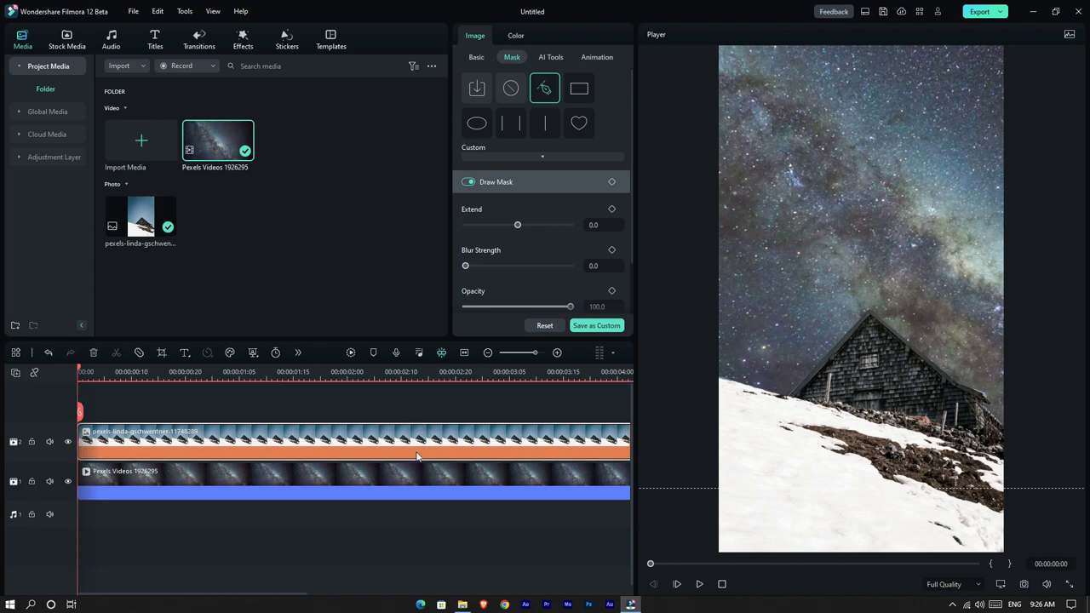
# In Color, try Exposure and Contrast, then lower the sky video's Brightness to about -40
pyautogui.click(514, 34)
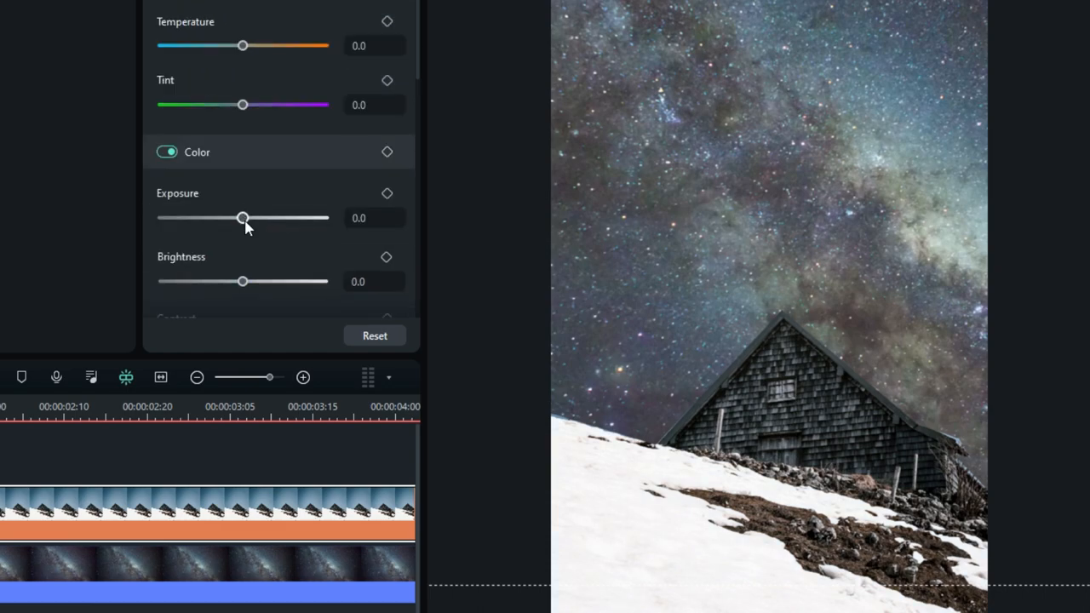
pyautogui.moveTo(241, 218); pyautogui.dragTo(173, 218)
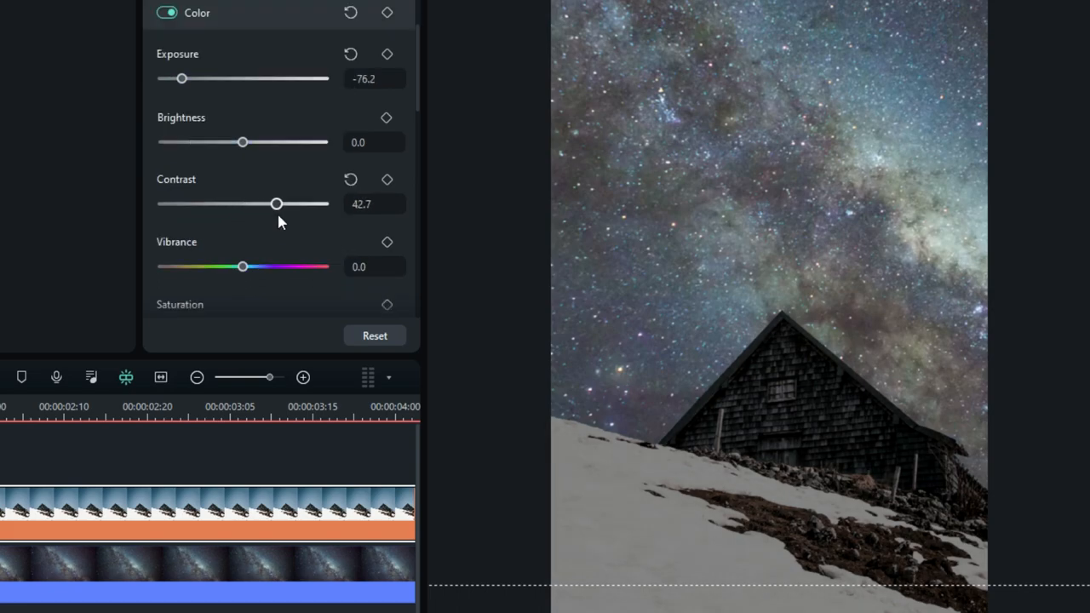
pyautogui.moveTo(275, 205); pyautogui.dragTo(249, 205)
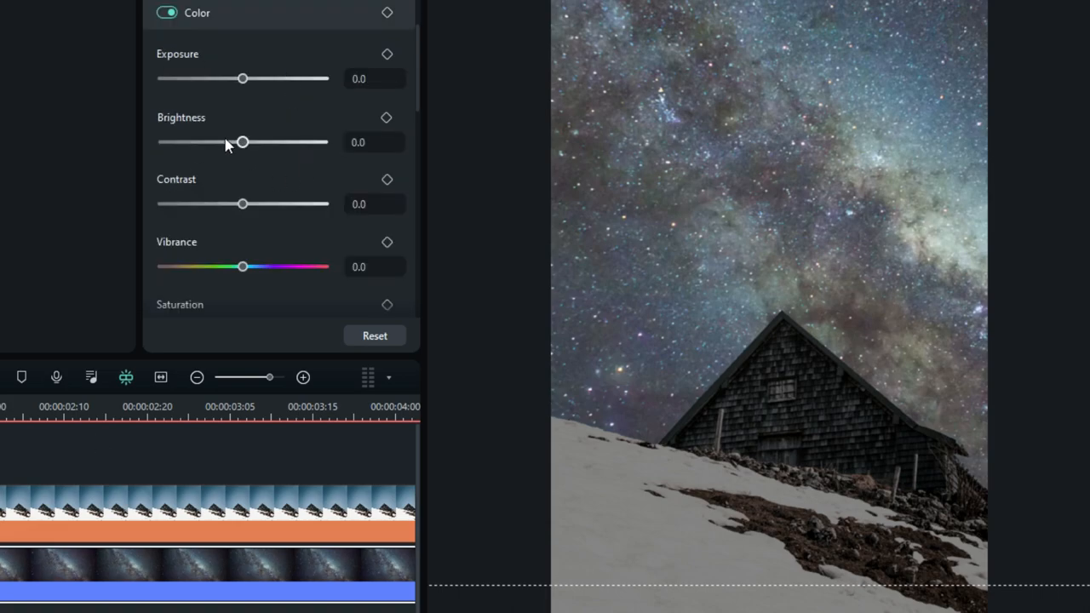
pyautogui.moveTo(241, 143); pyautogui.dragTo(211, 143)
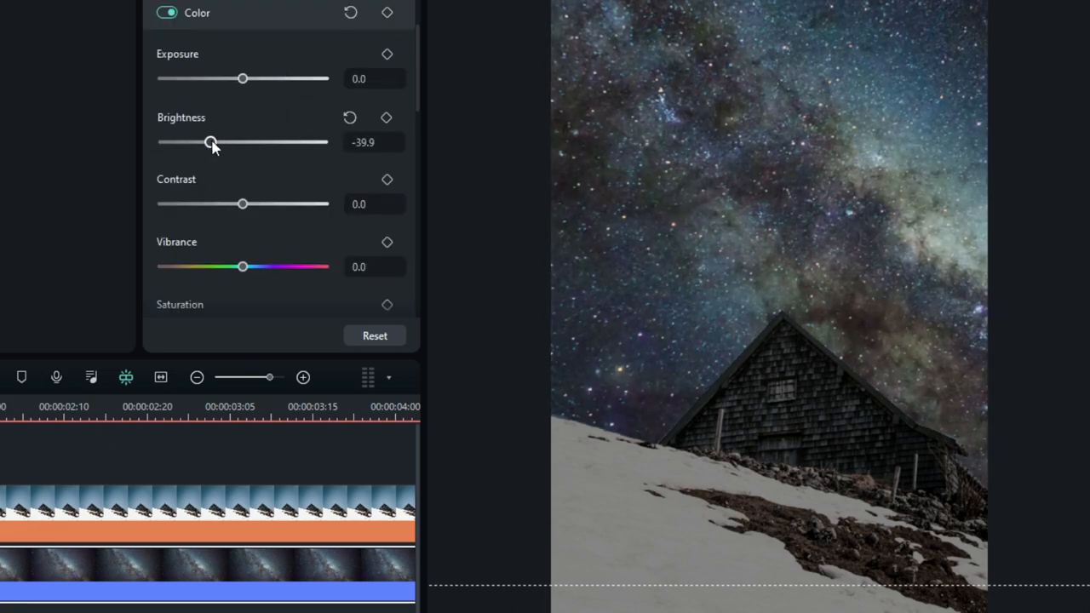
pyautogui.moveTo(211, 143); pyautogui.dragTo(257, 143)
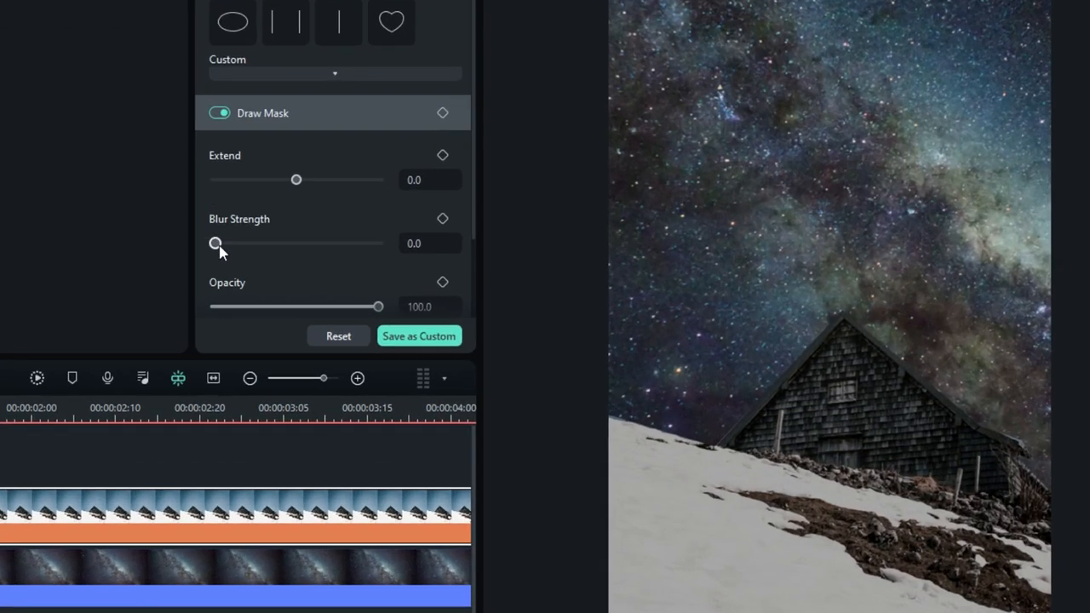
# Soften the cabin photo's roofline mask edge with blur strength 1.5 and adjust its extend
pyautogui.moveTo(215, 244); pyautogui.dragTo(218, 243)
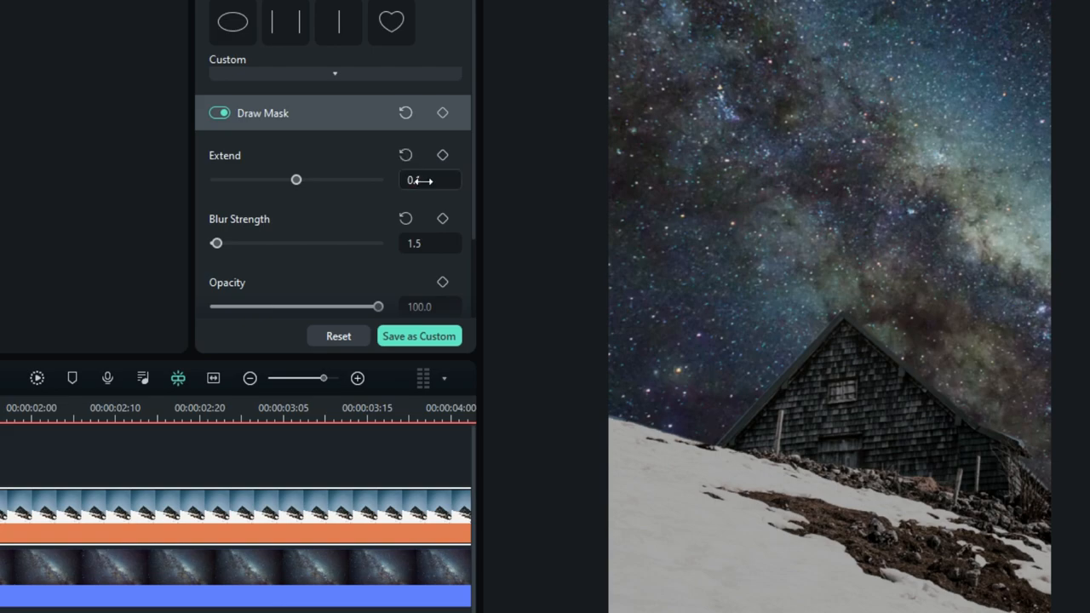
pyautogui.moveTo(297, 181); pyautogui.dragTo(296, 180)
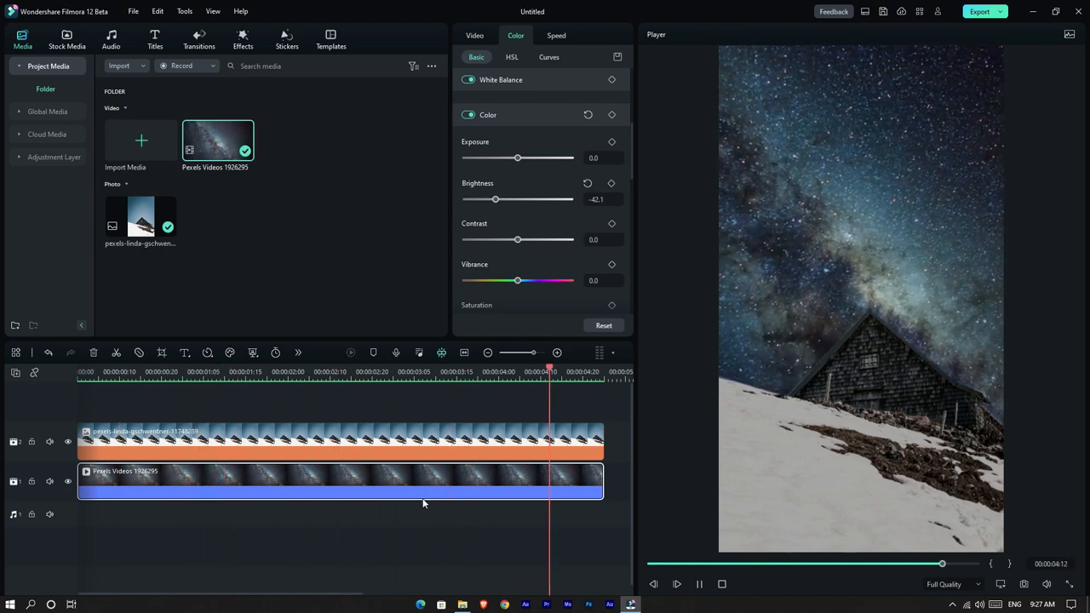
pyautogui.click(185, 372)
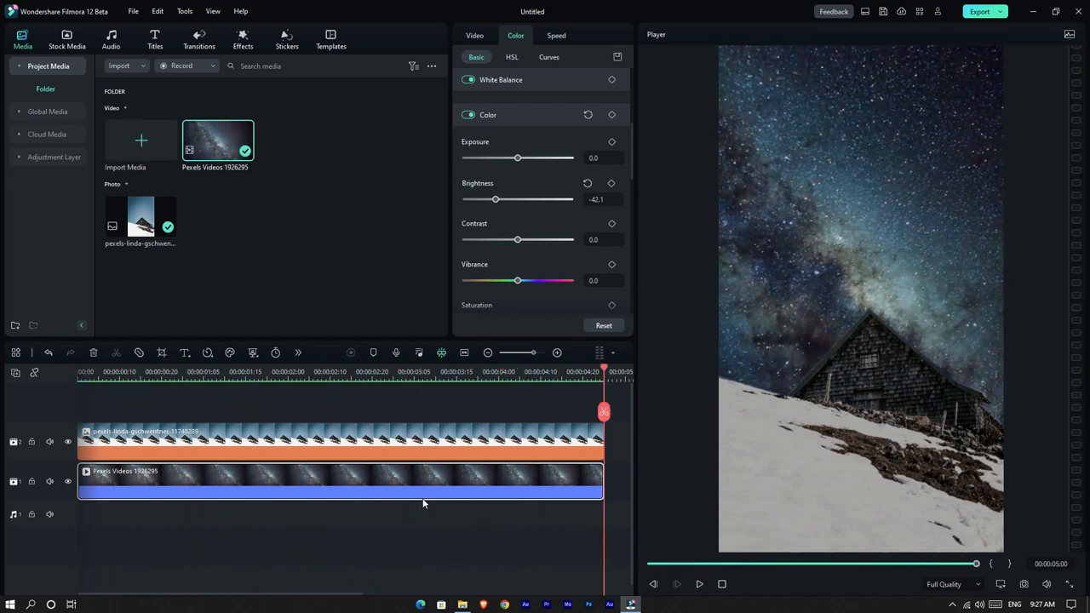
pyautogui.click(698, 582)
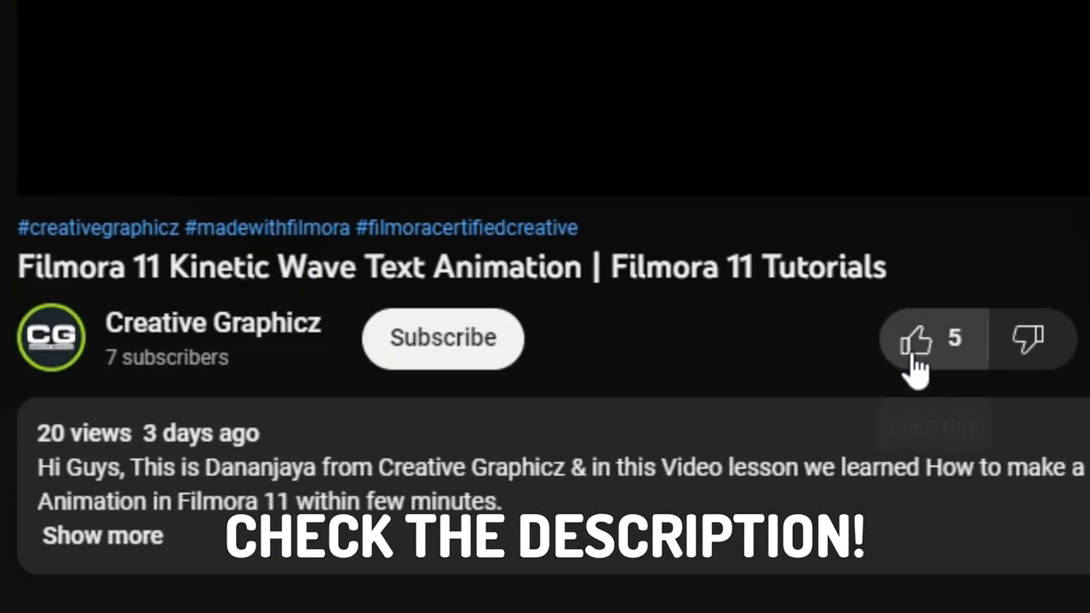
# Like the tutorial video and subscribe to the Creative Graphicz channel
pyautogui.click(916, 339)
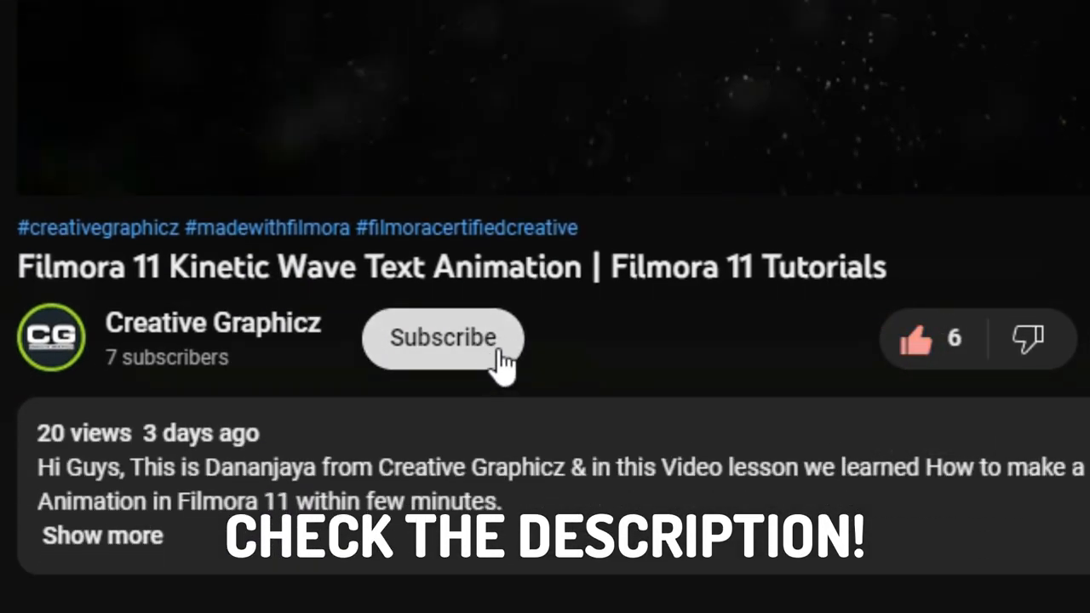
pyautogui.click(443, 338)
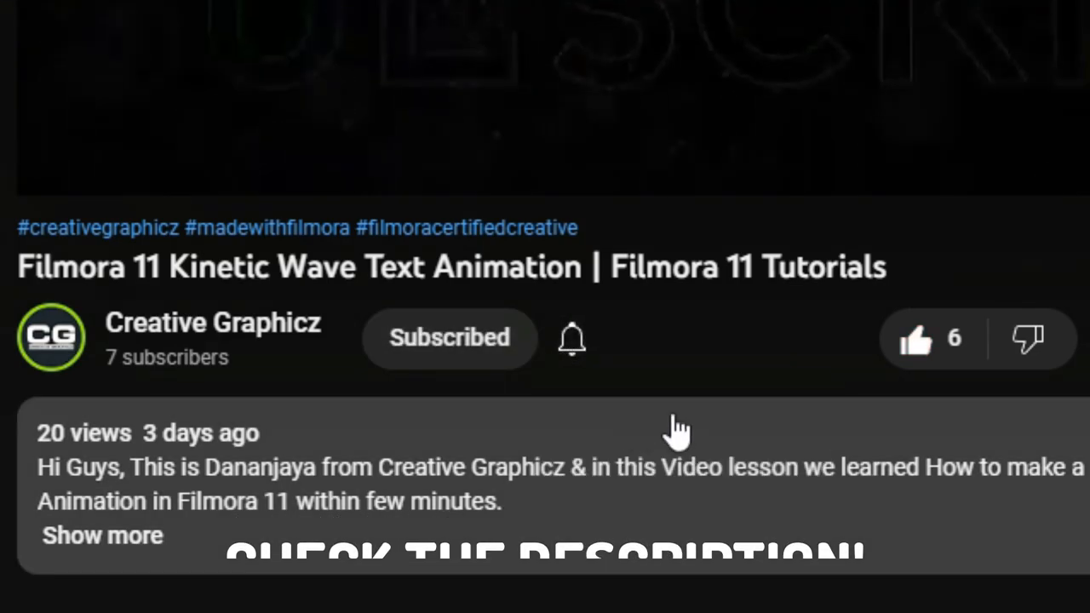